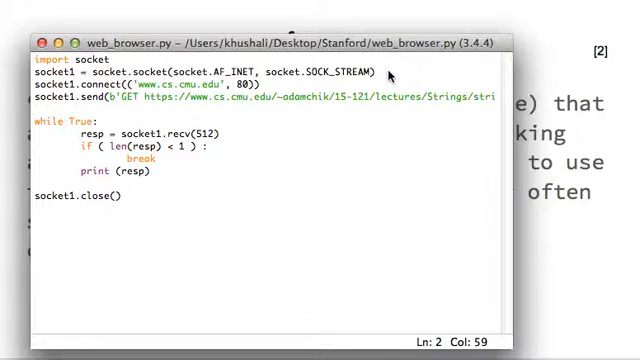
Go to the end of the connect line and add 'if'
{"action": "left_click", "coordinate": [267, 86]}
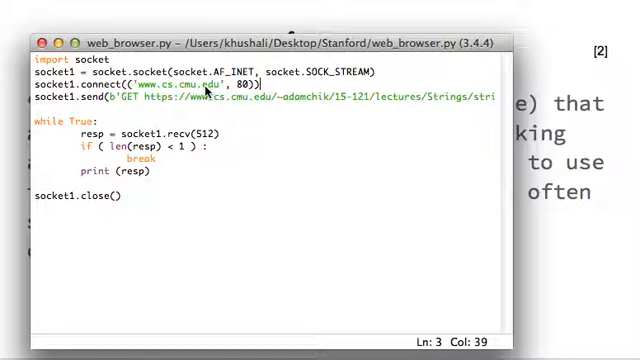
{"action": "mouse_move", "coordinate": [313, 88]}
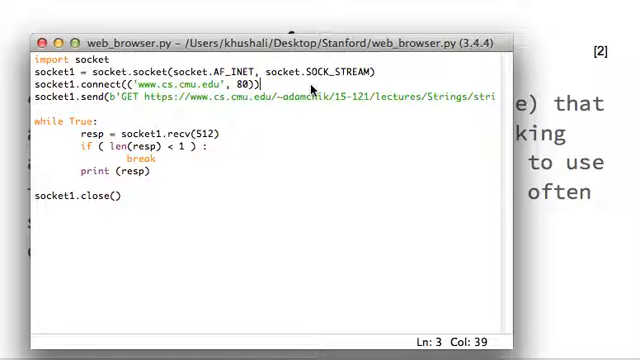
{"action": "mouse_move", "coordinate": [230, 82]}
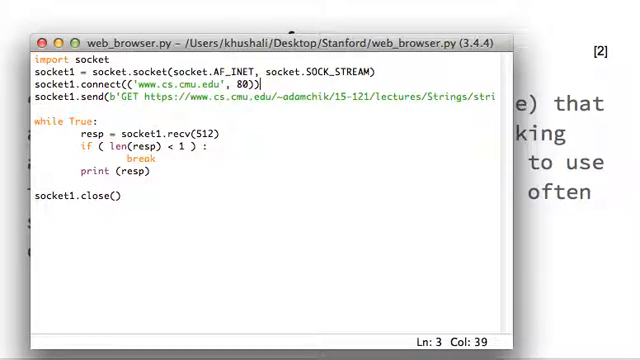
{"action": "mouse_move", "coordinate": [213, 168]}
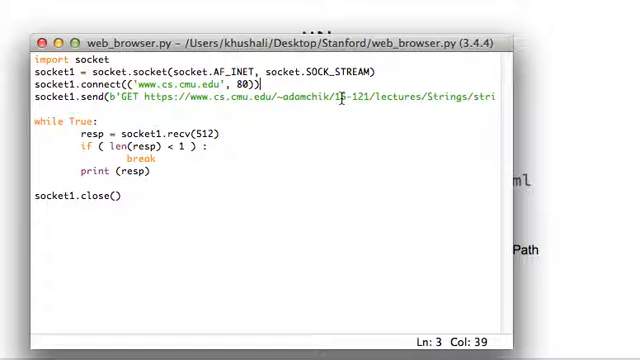
{"action": "scroll", "scroll_direction": "right", "scroll_amount": 3}
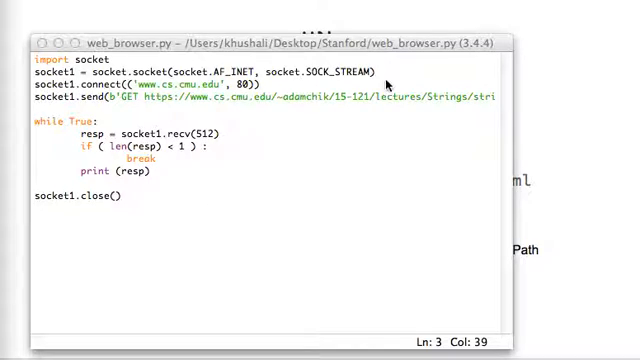
{"action": "mouse_move", "coordinate": [118, 127]}
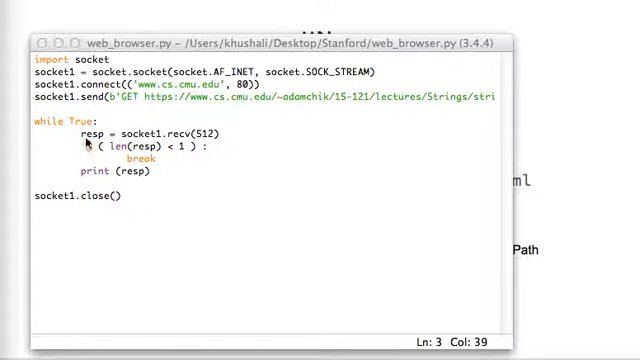
{"action": "type", "text": "if"}
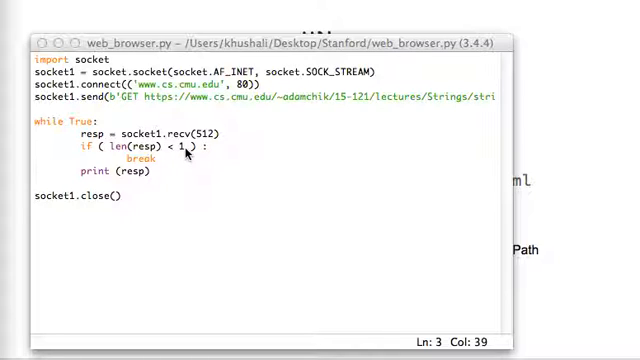
{"action": "mouse_move", "coordinate": [172, 187]}
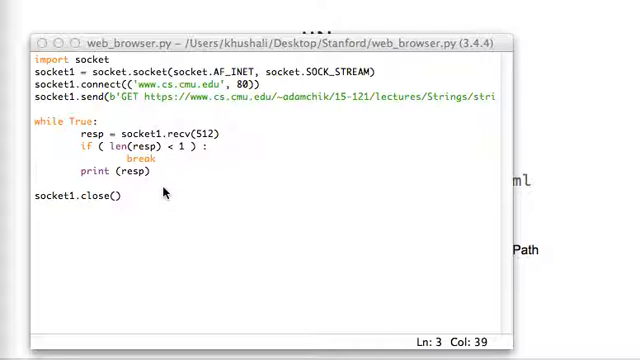
{"action": "mouse_move", "coordinate": [94, 253]}
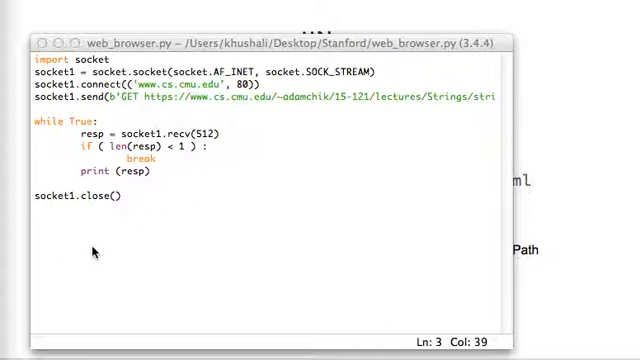
{"action": "mouse_move", "coordinate": [92, 253]}
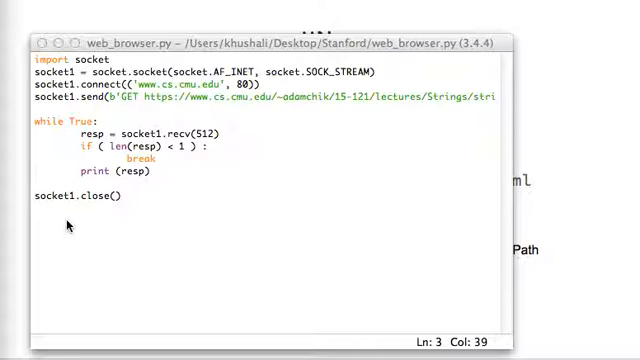
{"action": "mouse_move", "coordinate": [128, 219]}
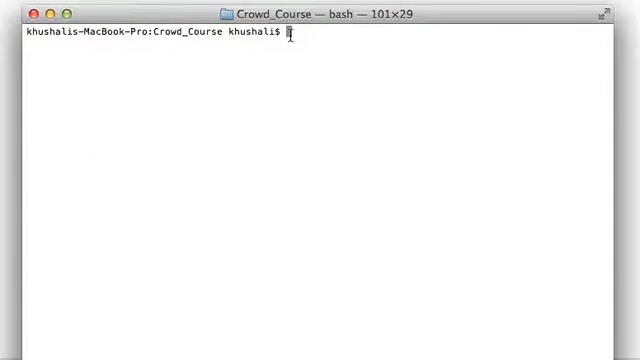
Enter the partial command 'python3 web_browser.p' at the Terminal prompt
{"action": "type", "text": "pyt"}
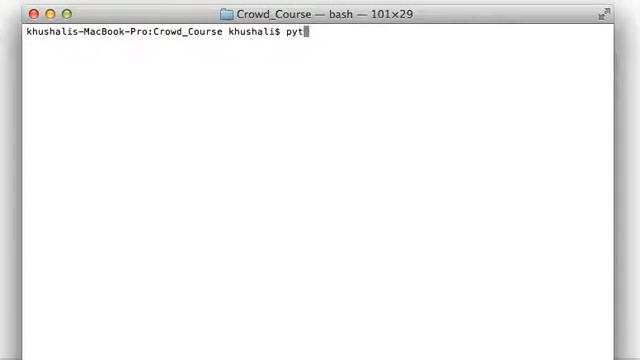
{"action": "type", "text": "hon3"}
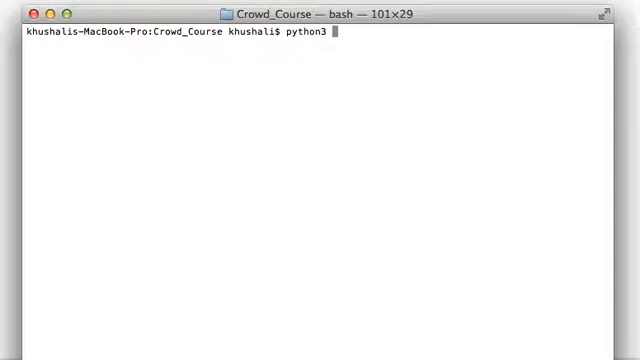
{"action": "type", "text": "web"}
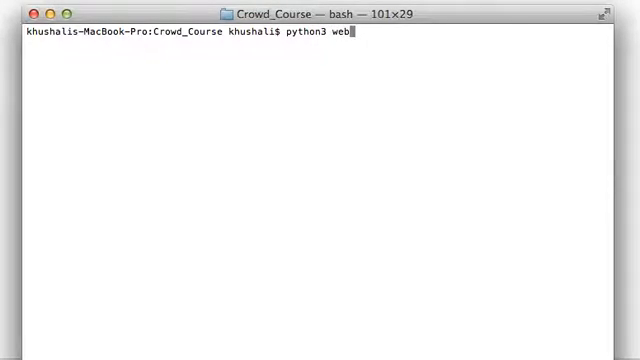
{"action": "type", "text": "_br"}
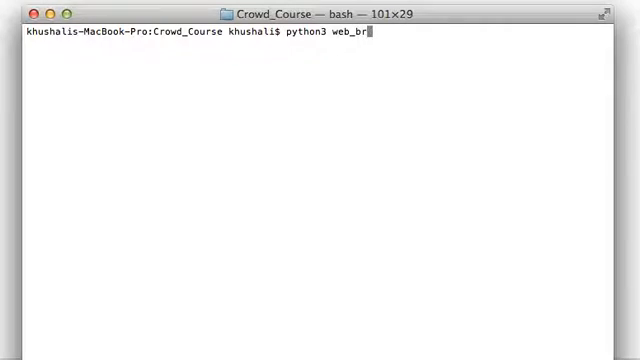
{"action": "type", "text": "owser"}
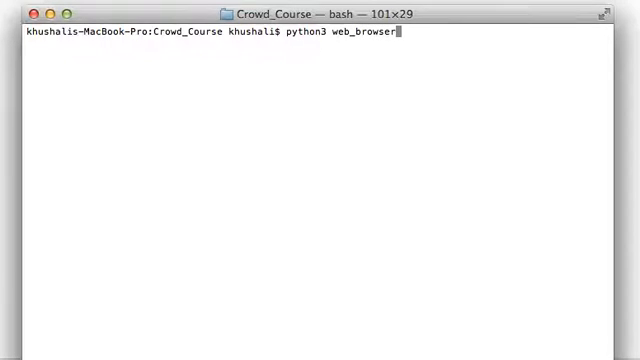
{"action": "type", "text": ".p"}
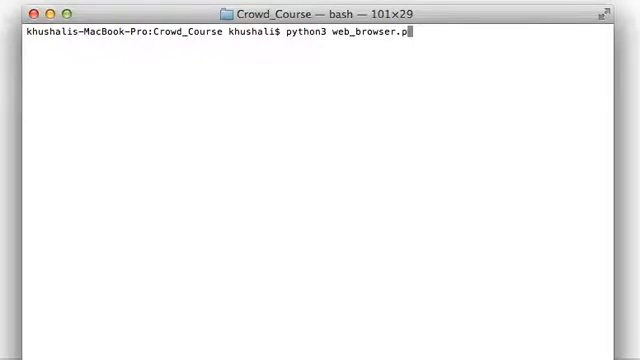
{"action": "key", "text": "Return"}
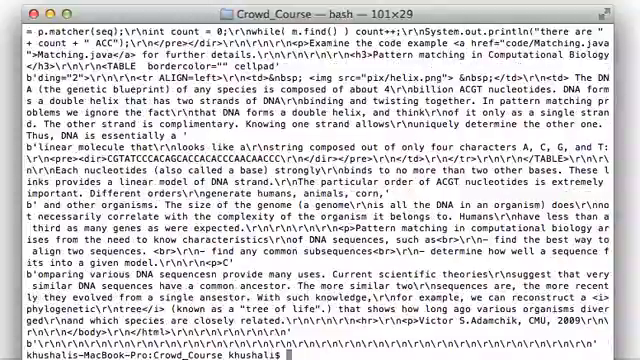
{"action": "scroll", "scroll_direction": "down", "scroll_amount": 3}
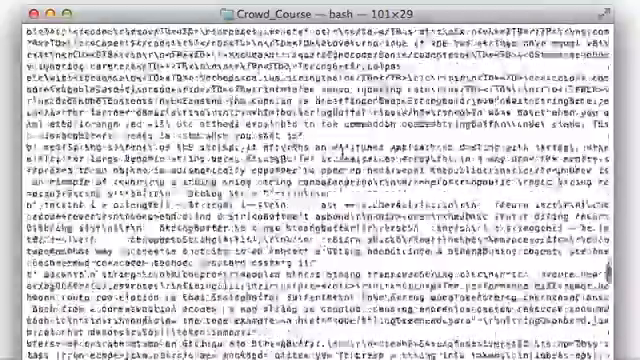
{"action": "key", "text": "Return"}
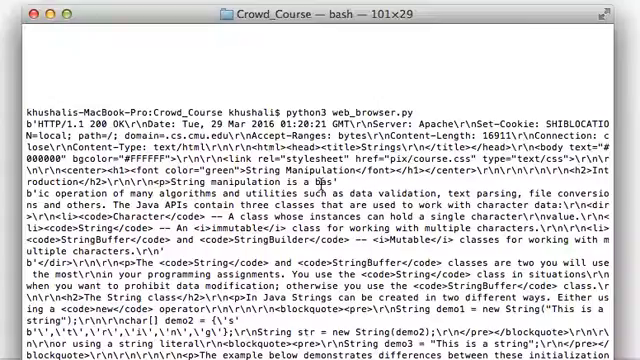
{"action": "scroll", "scroll_direction": "down", "scroll_amount": 3}
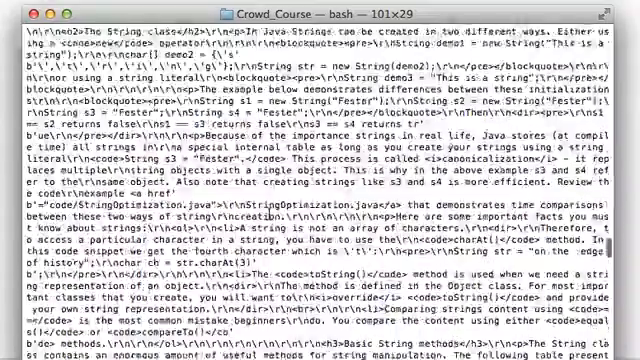
{"action": "key", "text": "Return"}
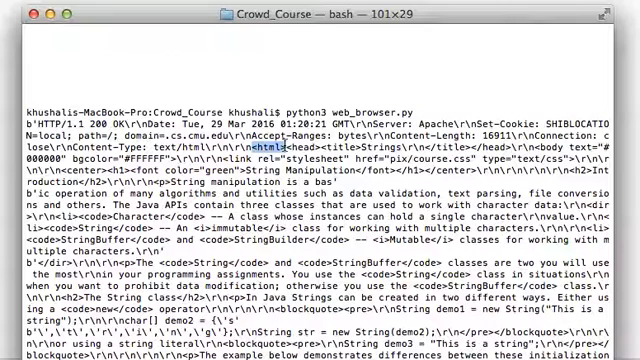
{"action": "scroll", "scroll_direction": "down", "scroll_amount": 3}
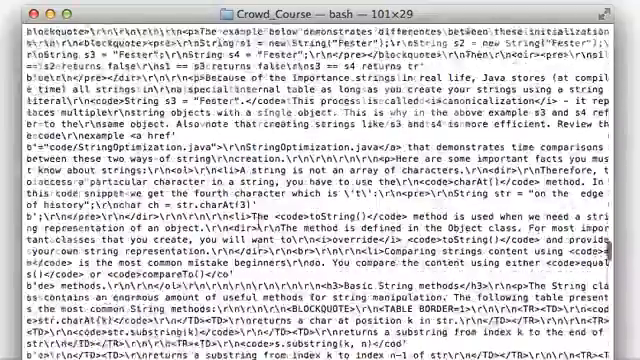
{"action": "scroll", "scroll_direction": "down", "scroll_amount": 3}
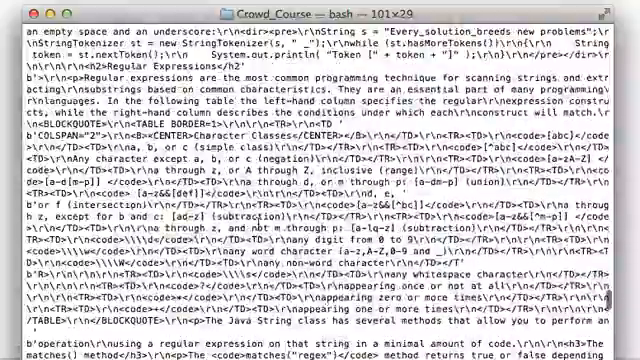
{"action": "scroll", "scroll_direction": "down", "scroll_amount": 3}
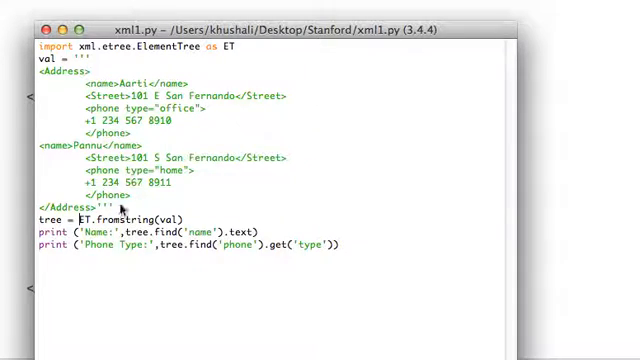
{"action": "mouse_move", "coordinate": [345, 205]}
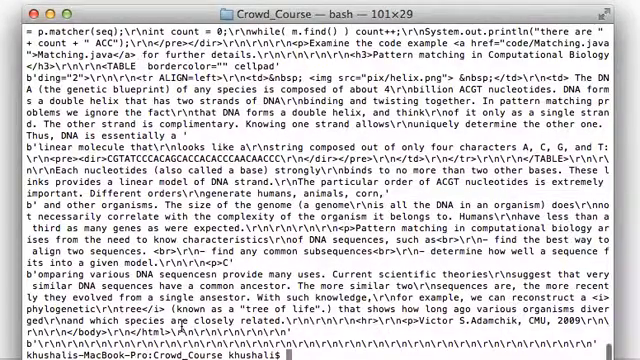
Clear the Terminal and enter the partial command 'python3 xml1.p'
{"action": "type", "text": "clear"}
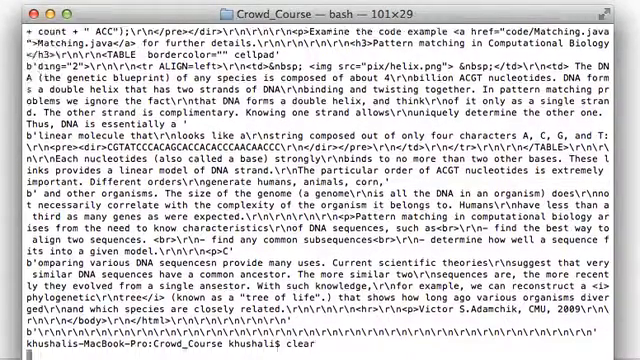
{"action": "type", "text": "p"}
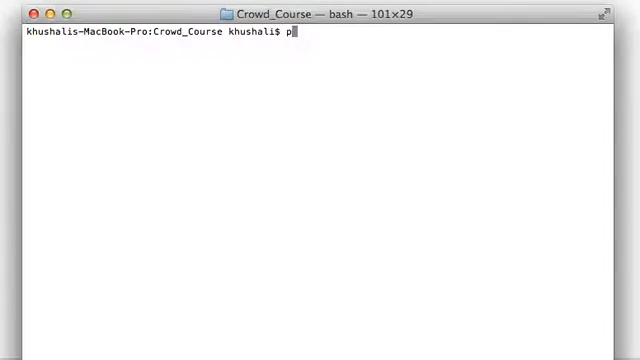
{"action": "type", "text": "ython3"}
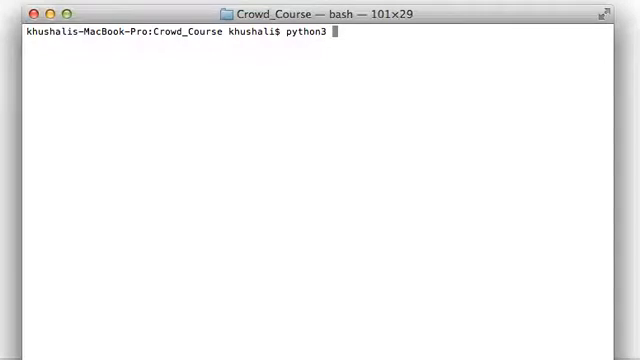
{"action": "type", "text": "xml"}
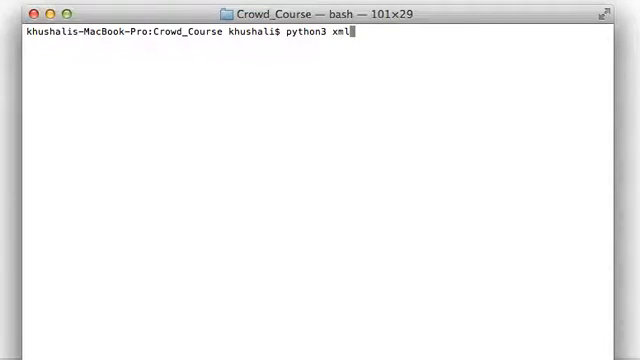
{"action": "type", "text": "1.p"}
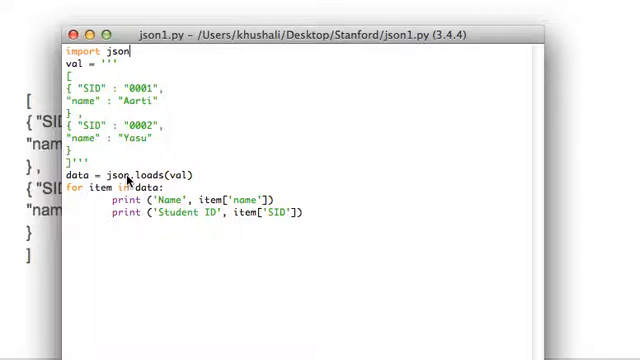
{"action": "mouse_move", "coordinate": [225, 228]}
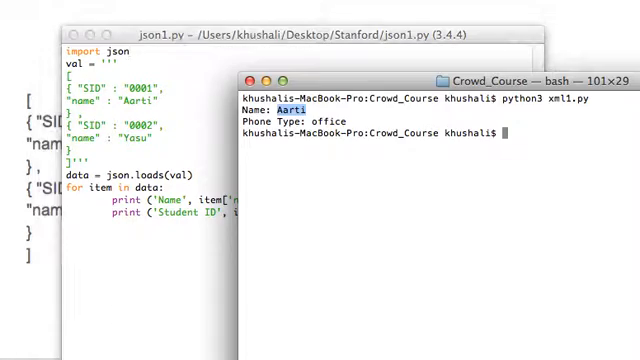
Run json1.py with python3, printing Aarti (0001) and Yasu (0002)
{"action": "type", "text": "python3"}
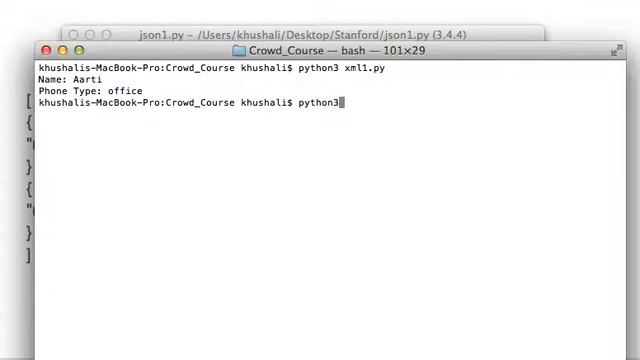
{"action": "type", "text": "json"}
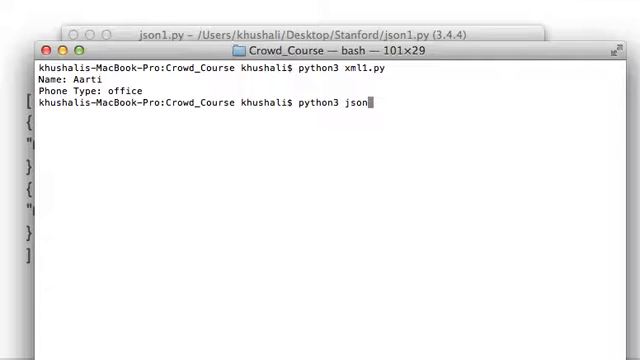
{"action": "key", "text": "Return"}
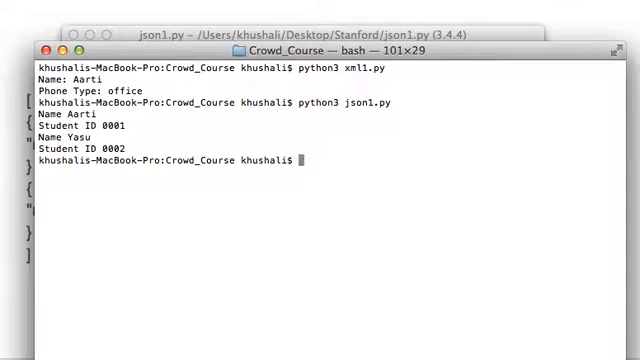